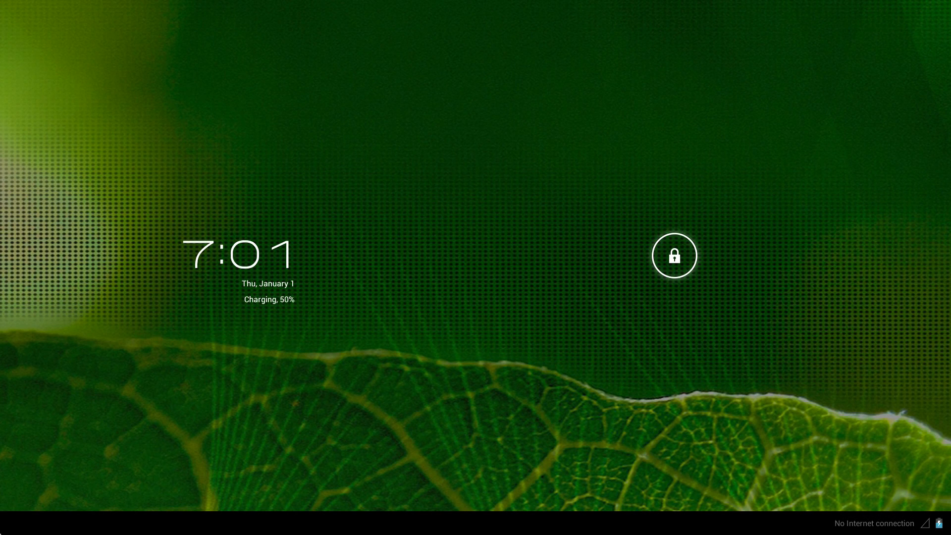
pyautogui.moveTo(409, 404)
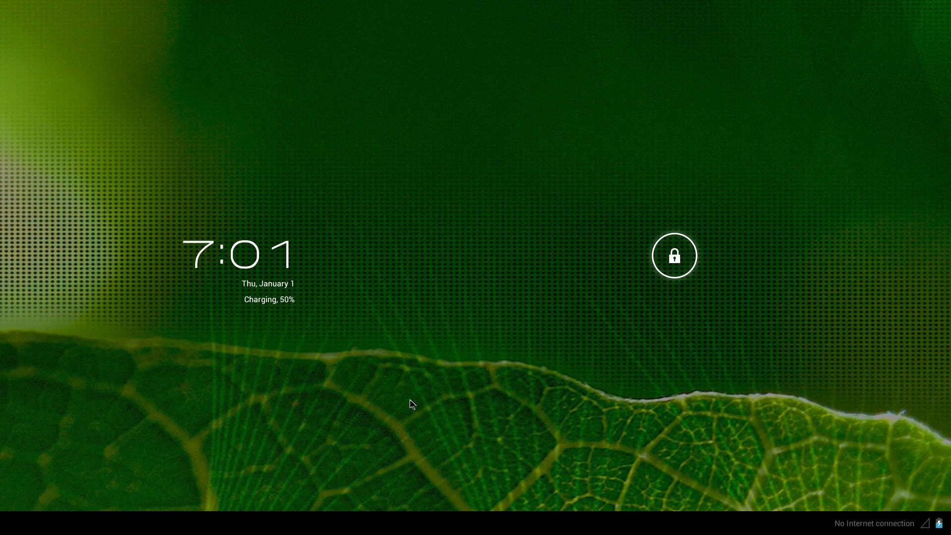
pyautogui.moveTo(627, 286)
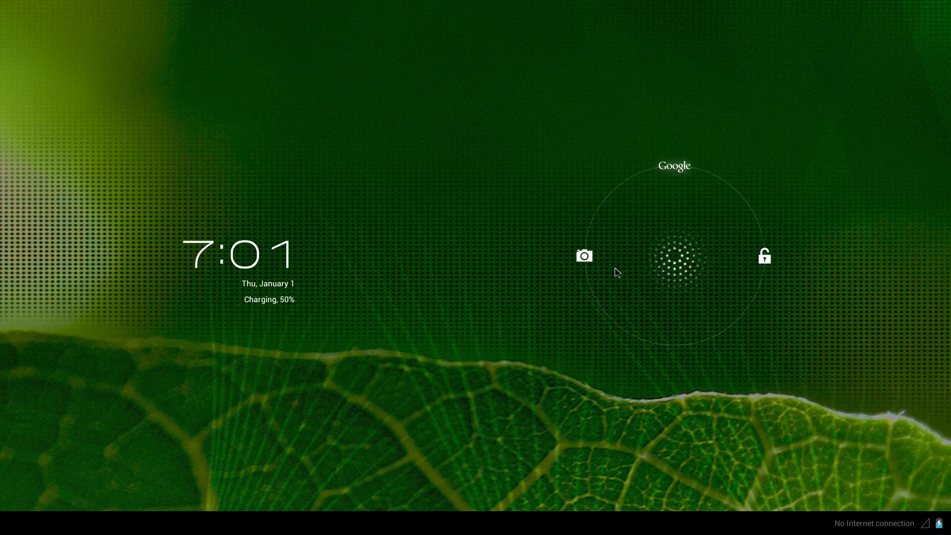
# - Dismiss the camera connection error and open the home screen with Trebuchet just once
pyautogui.click(584, 256)
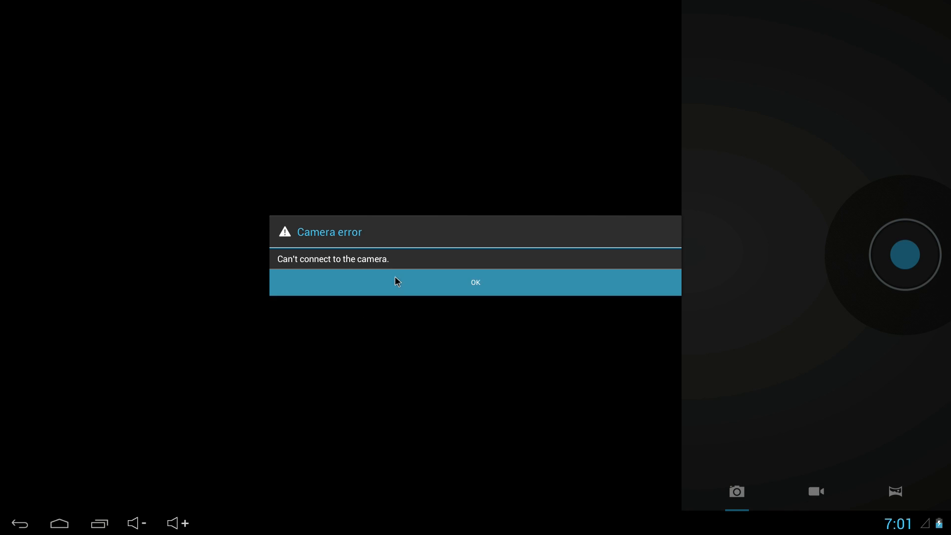
pyautogui.click(474, 283)
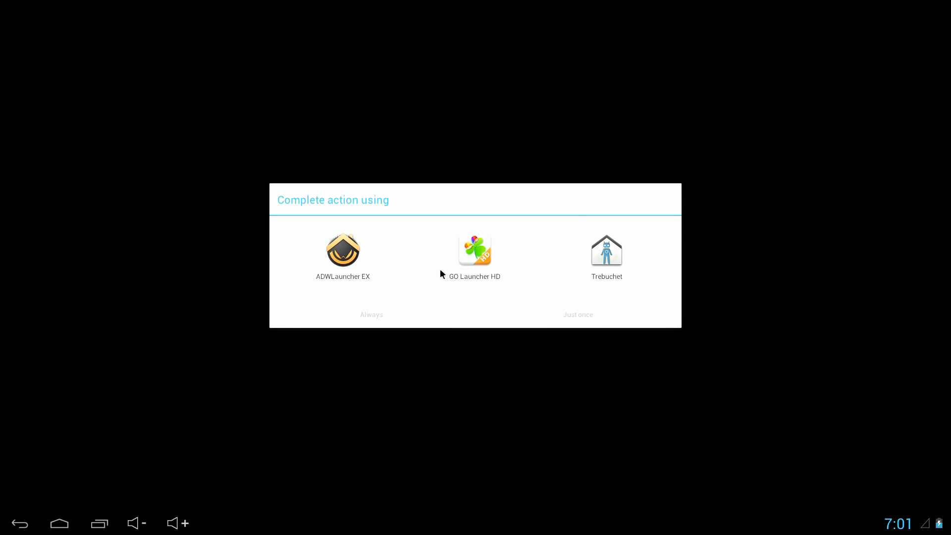
pyautogui.click(475, 252)
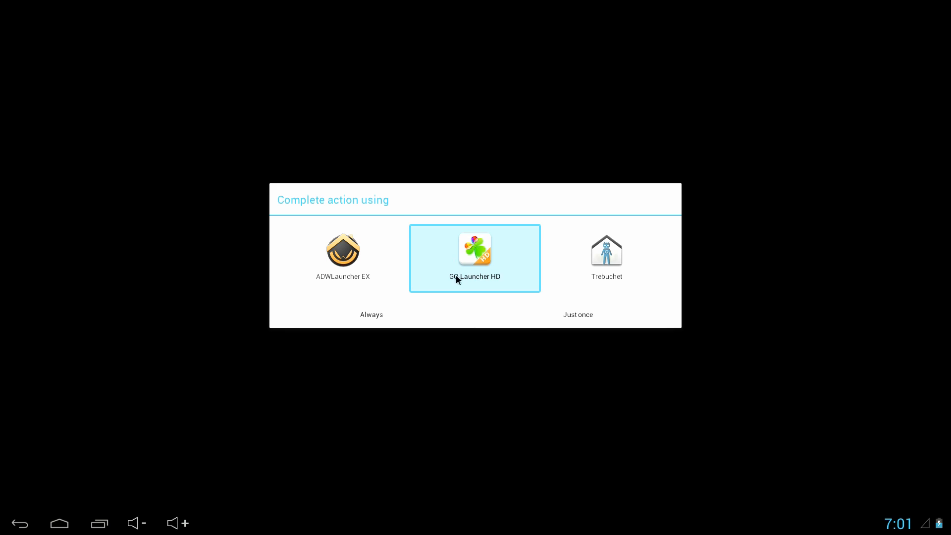
pyautogui.click(607, 250)
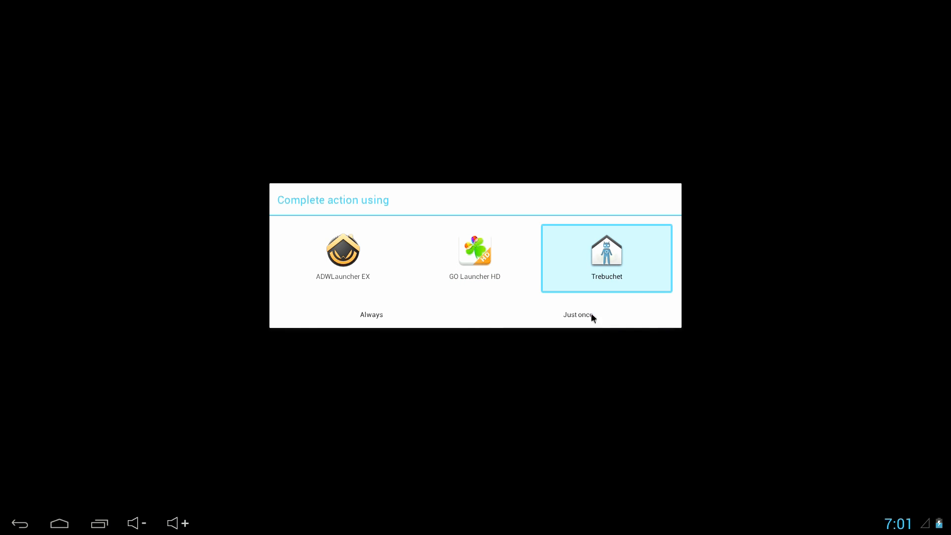
pyautogui.click(577, 314)
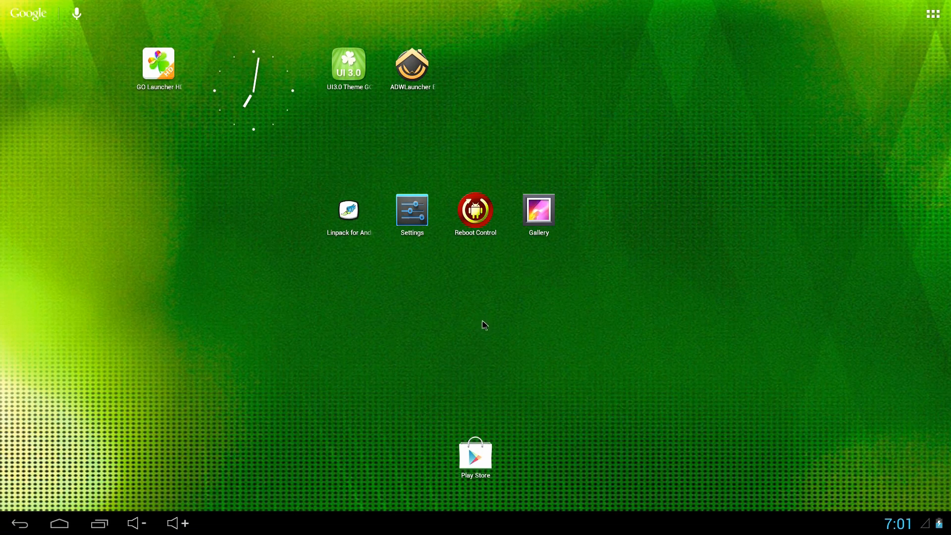
pyautogui.moveTo(338, 435)
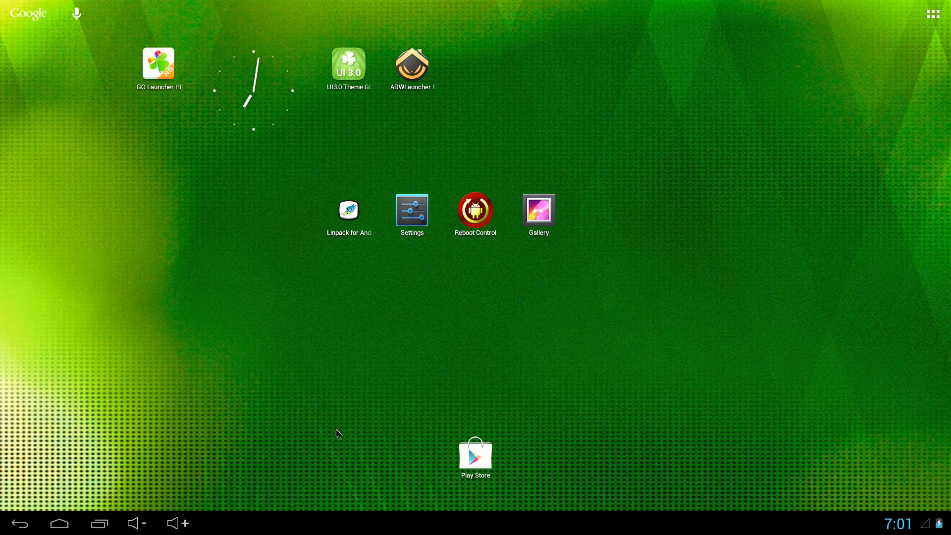
pyautogui.moveTo(354, 273)
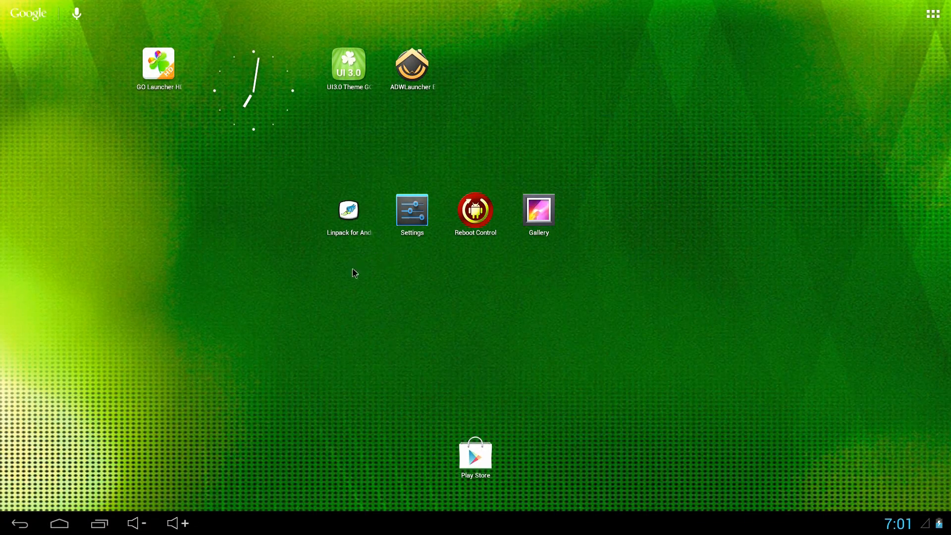
pyautogui.click(475, 210)
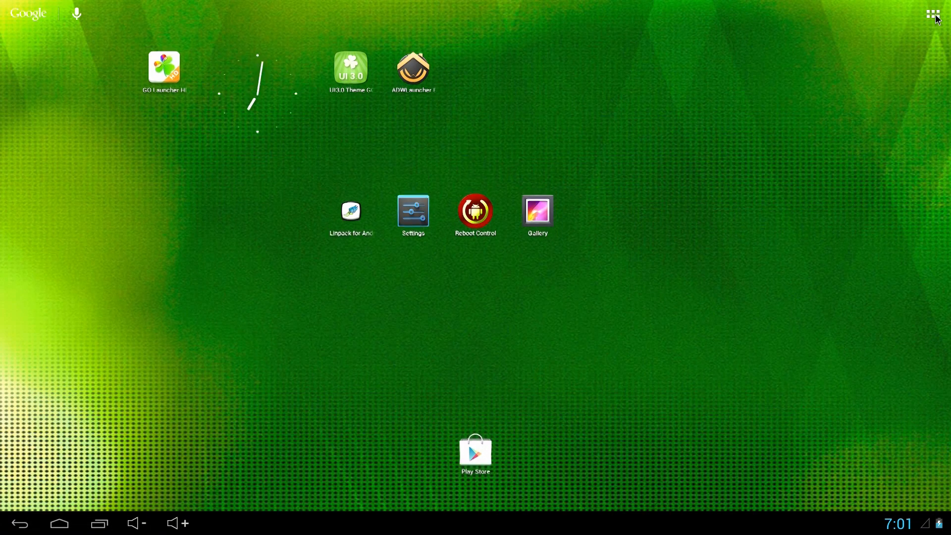
# - View Trebuchet's APPS list of installed apps, then go Home to bring up the launcher prompt
pyautogui.click(933, 14)
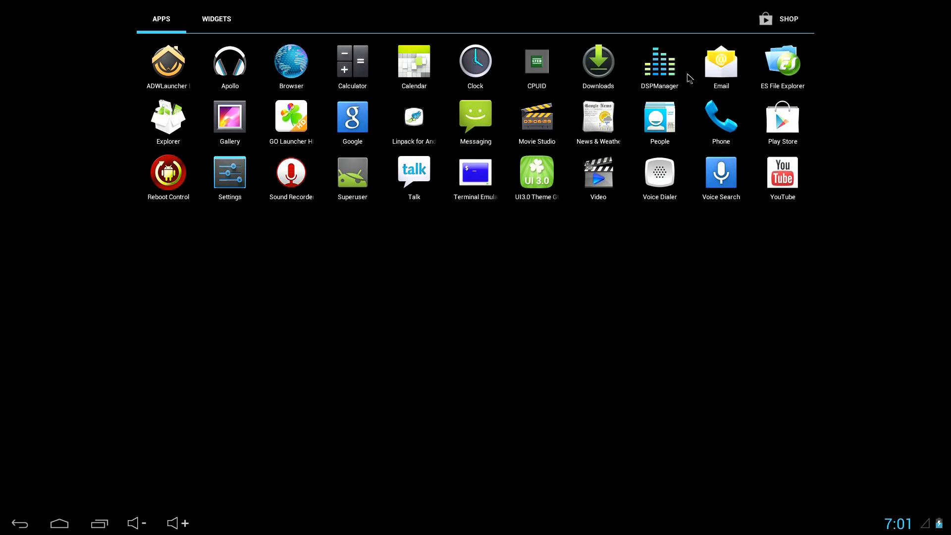
pyautogui.moveTo(234, 73)
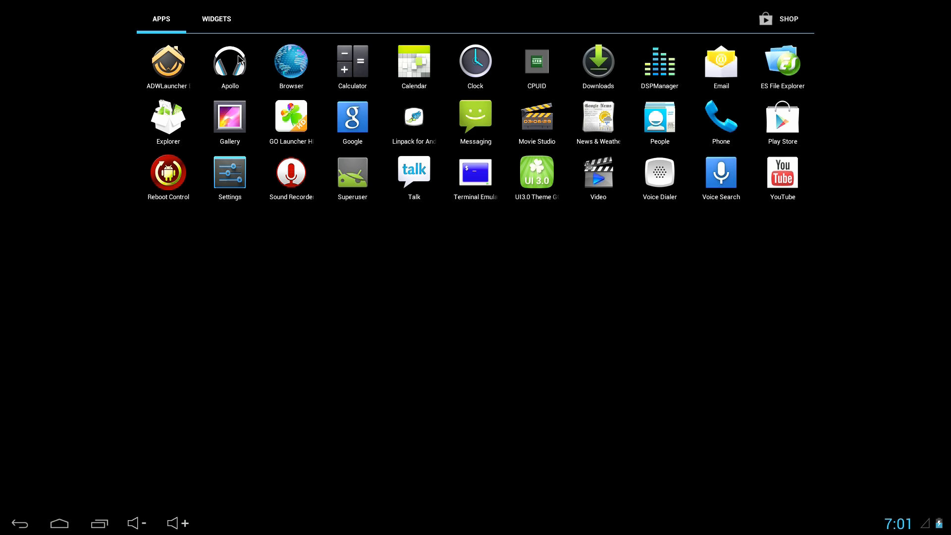
pyautogui.moveTo(787, 78)
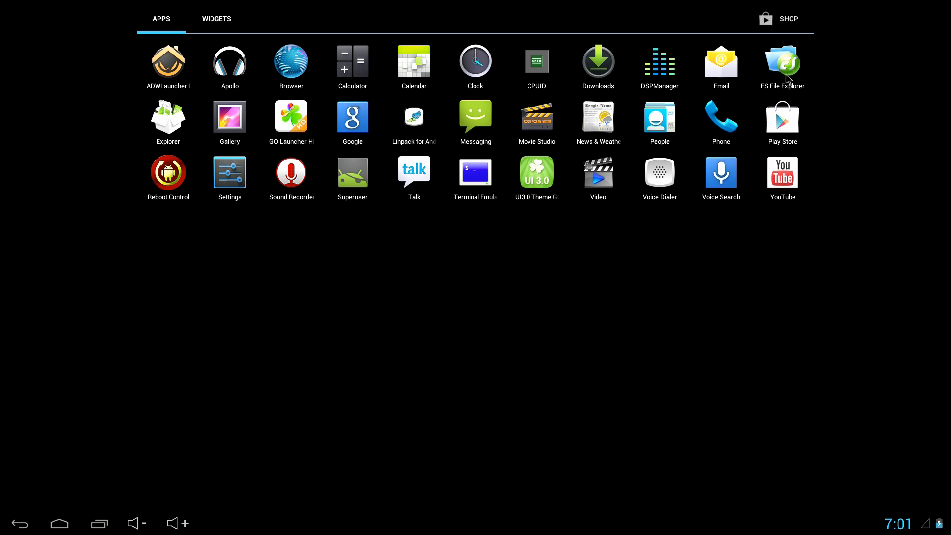
pyautogui.moveTo(522, 69)
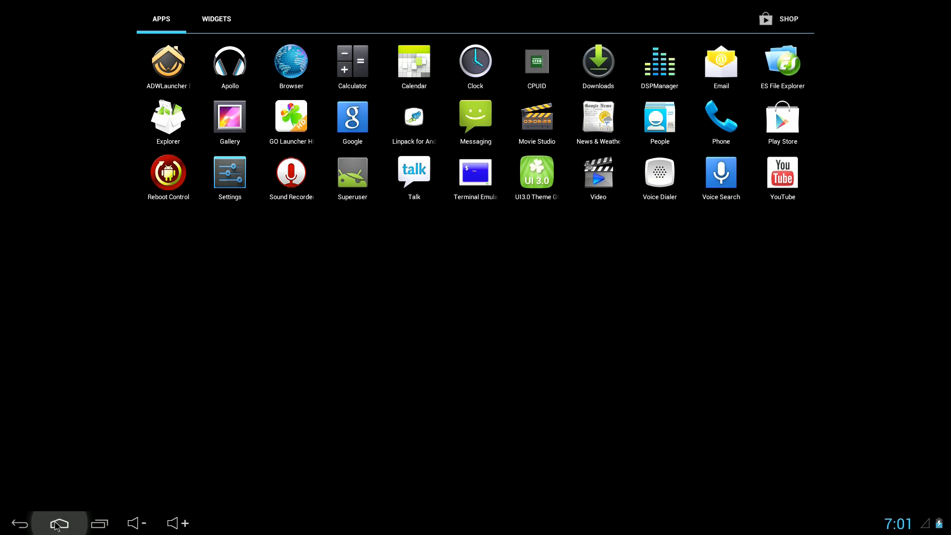
pyautogui.click(59, 523)
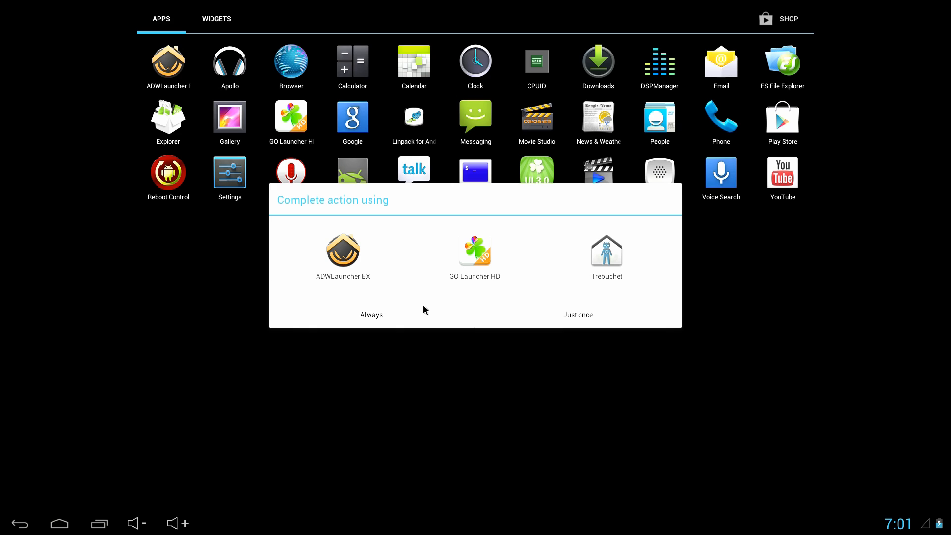
# - Pick GO Launcher HD as home and launch Settings from its app drawer
pyautogui.click(606, 252)
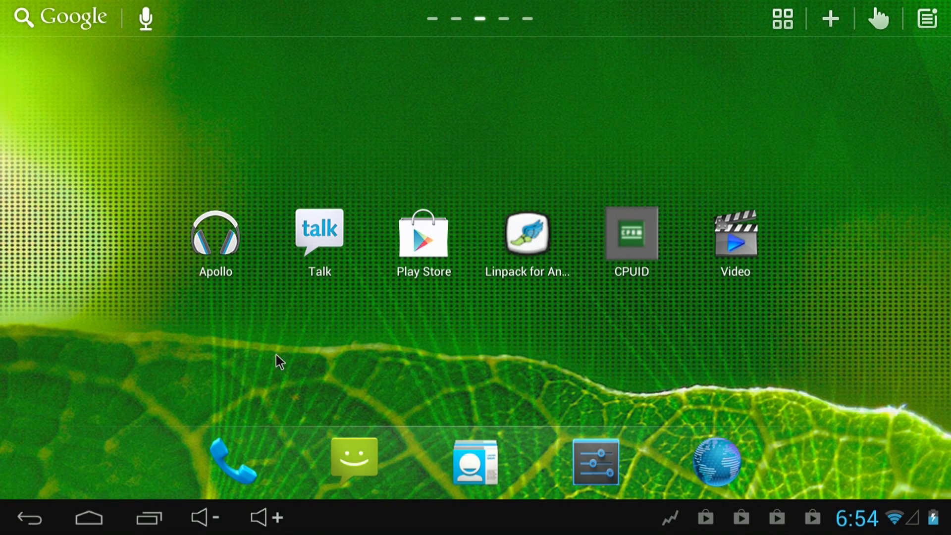
pyautogui.moveTo(442, 349)
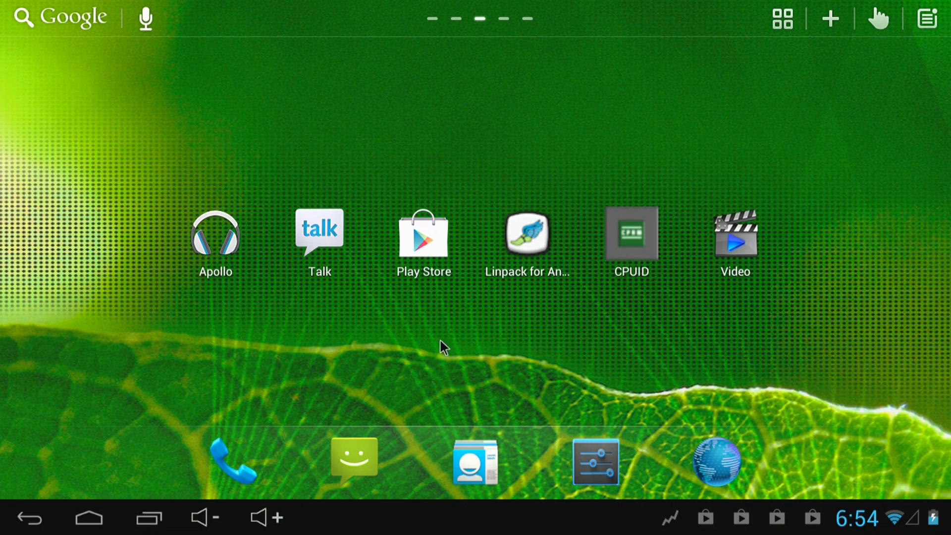
pyautogui.moveTo(797, 141)
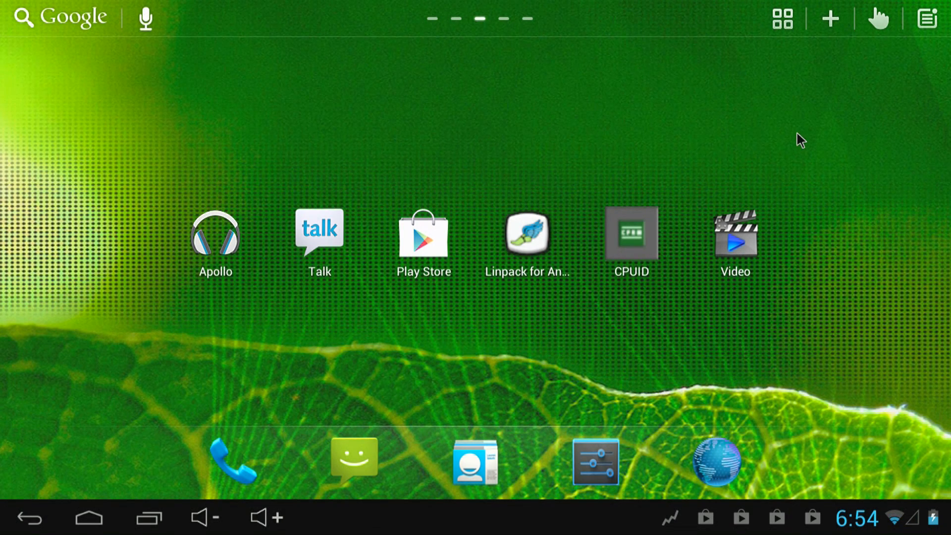
pyautogui.moveTo(743, 178)
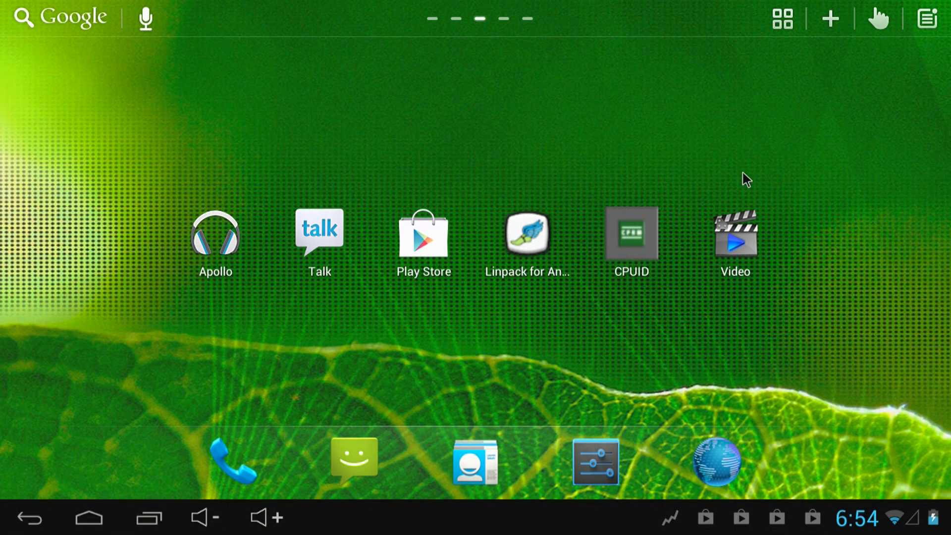
pyautogui.moveTo(696, 184)
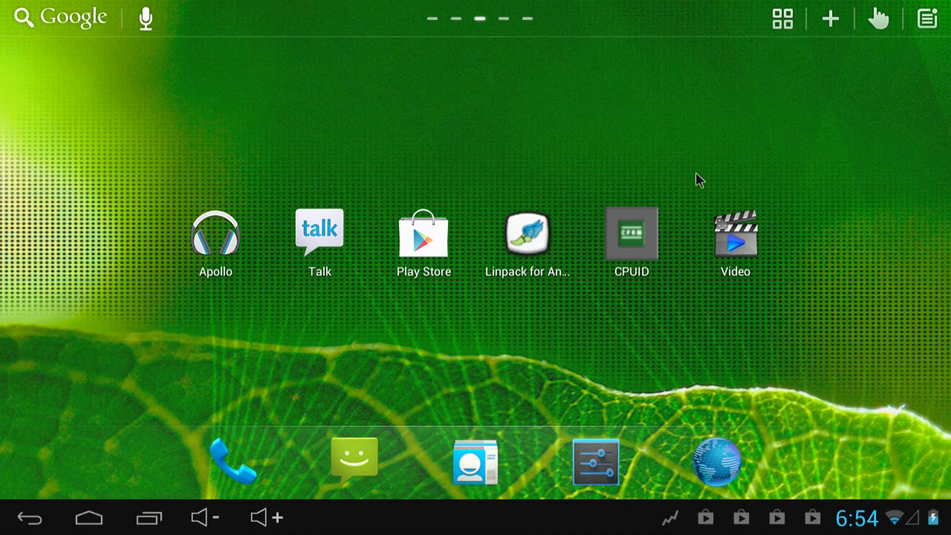
pyautogui.moveTo(817, 40)
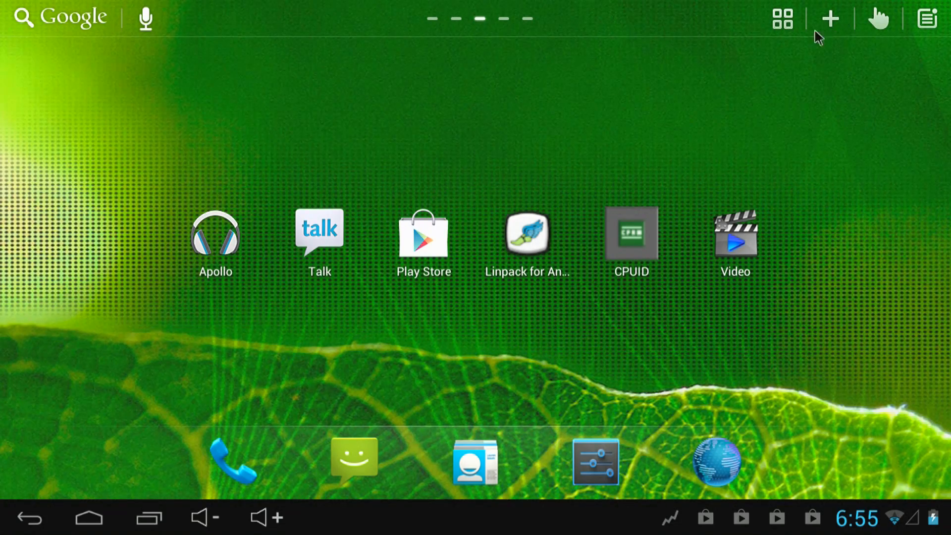
pyautogui.click(783, 19)
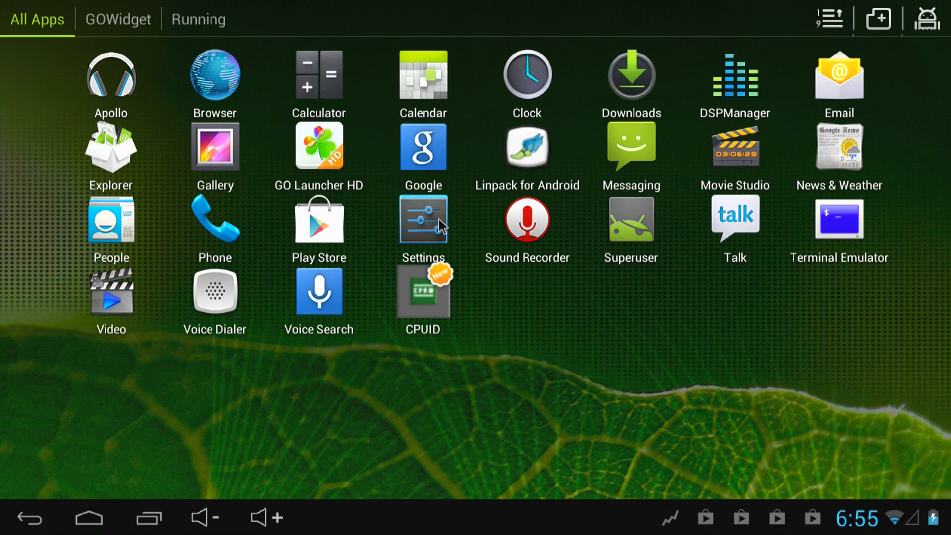
pyautogui.click(423, 220)
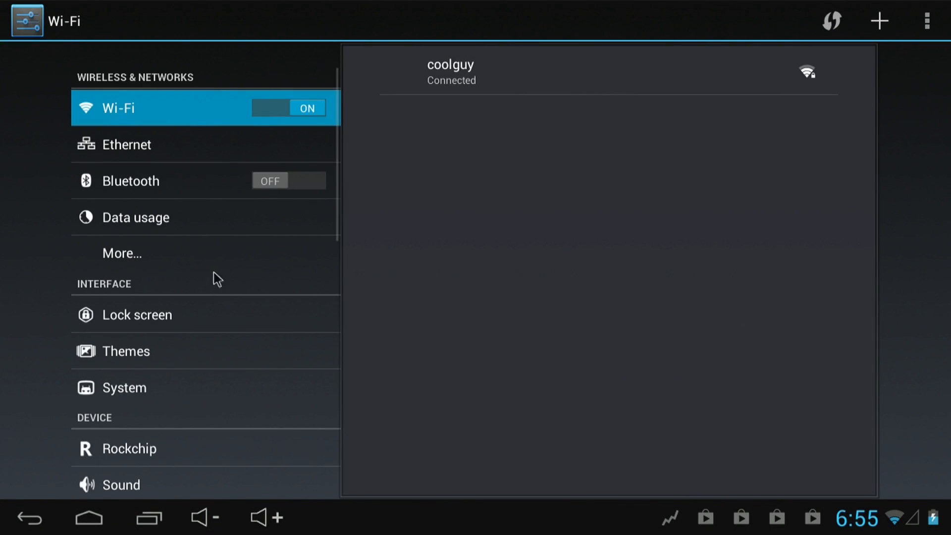
pyautogui.moveTo(187, 168)
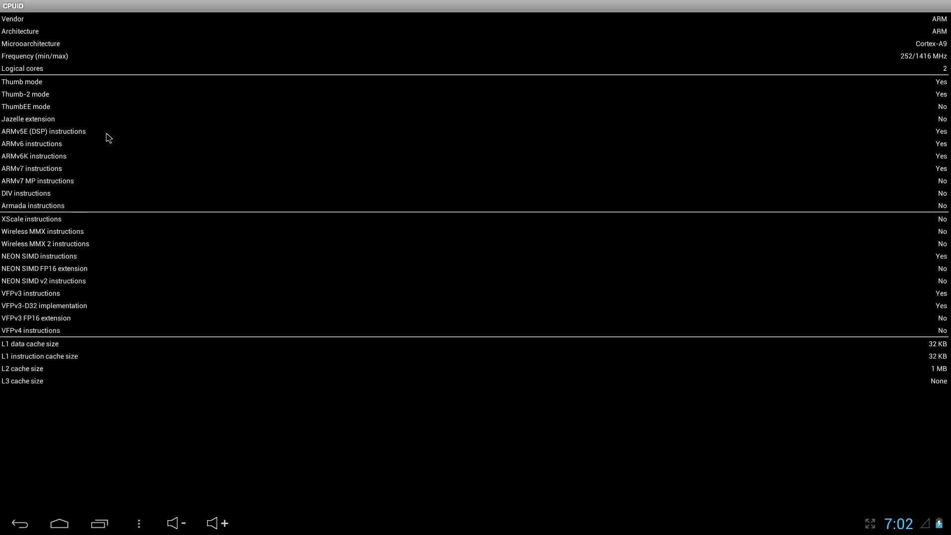
pyautogui.moveTo(921, 63)
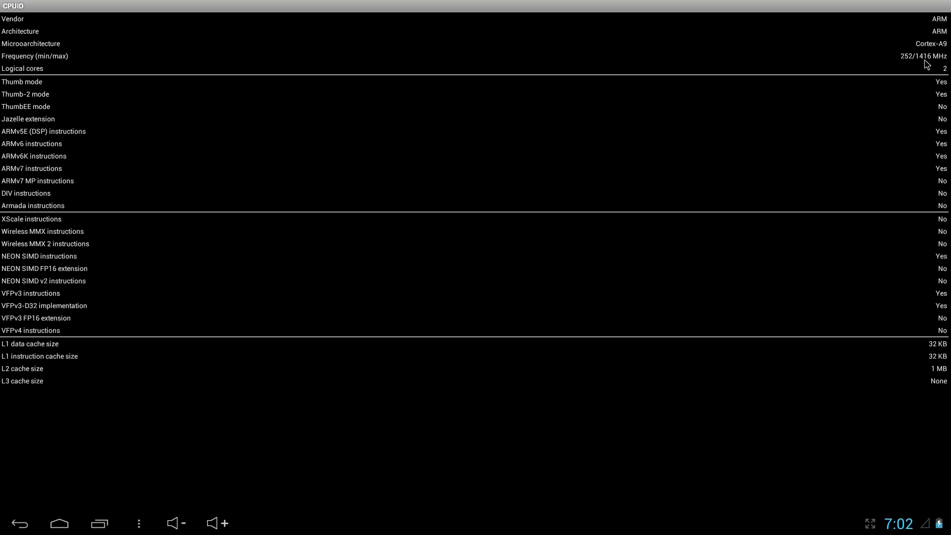
pyautogui.moveTo(915, 69)
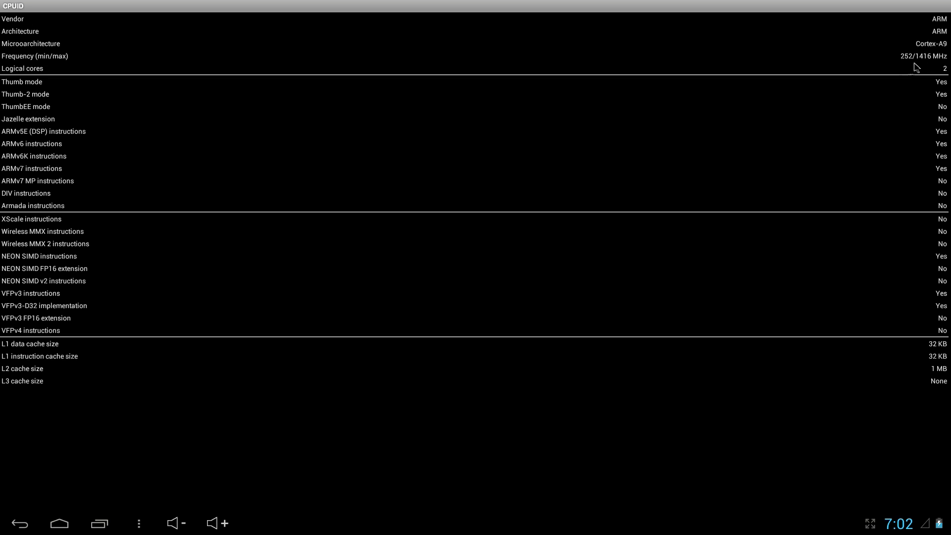
pyautogui.moveTo(364, 437)
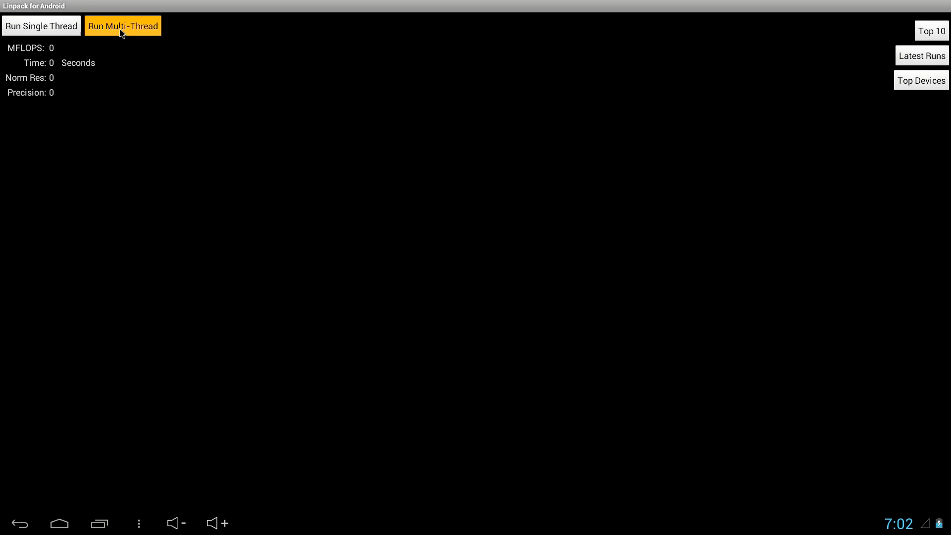
# - Run Linpack's multi-thread benchmark, scoring 61.941 MFLOPS in 2.72 seconds
pyautogui.click(121, 26)
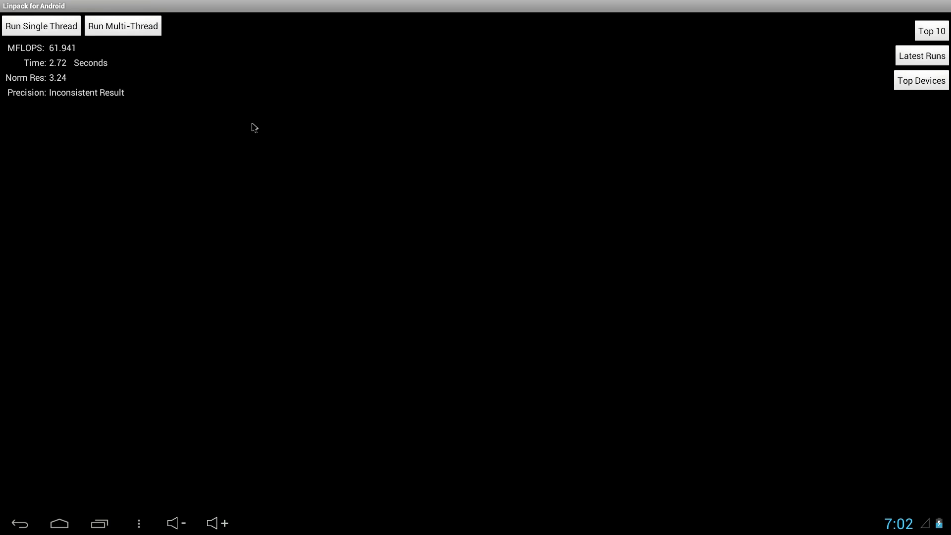
pyautogui.moveTo(86, 55)
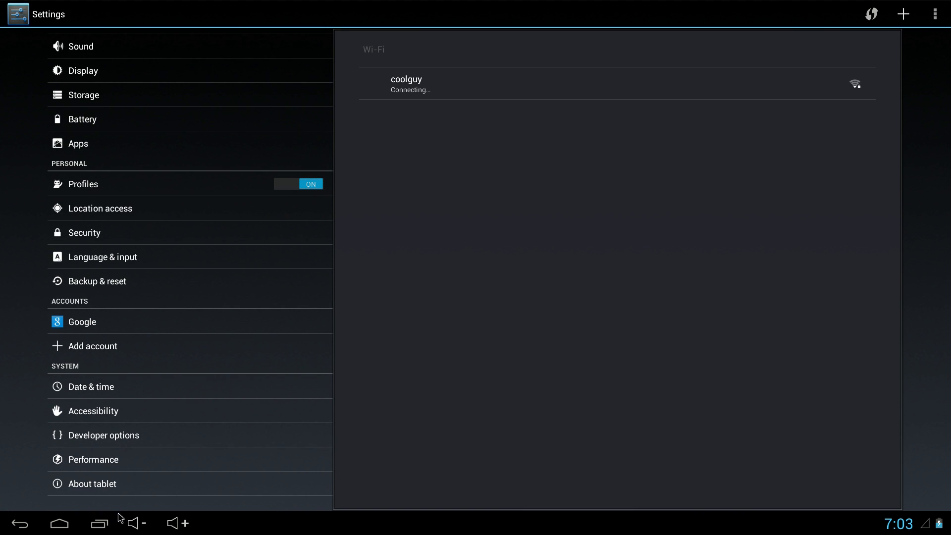
# - View About tablet: Rockchip MK808, Android 4.1.2, 846 MB memory, then go home
pyautogui.click(93, 483)
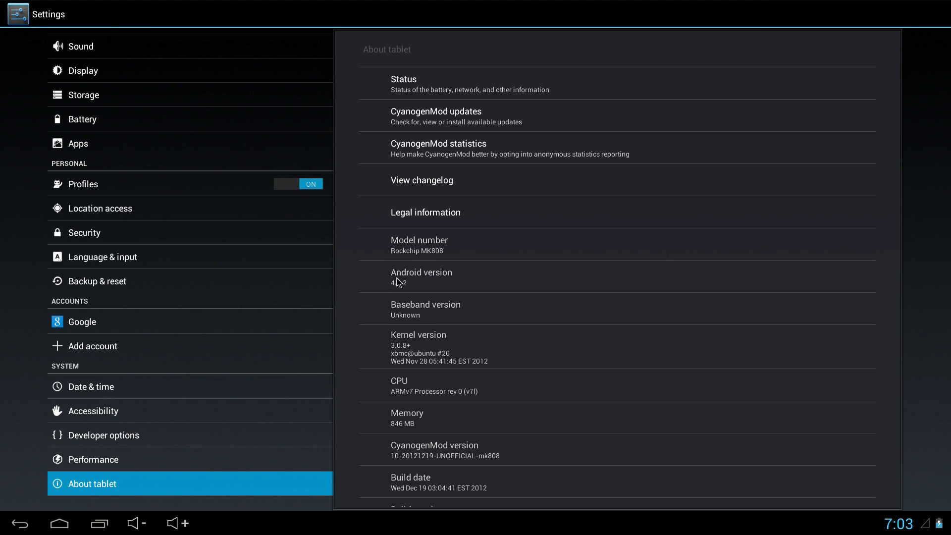
pyautogui.moveTo(398, 300)
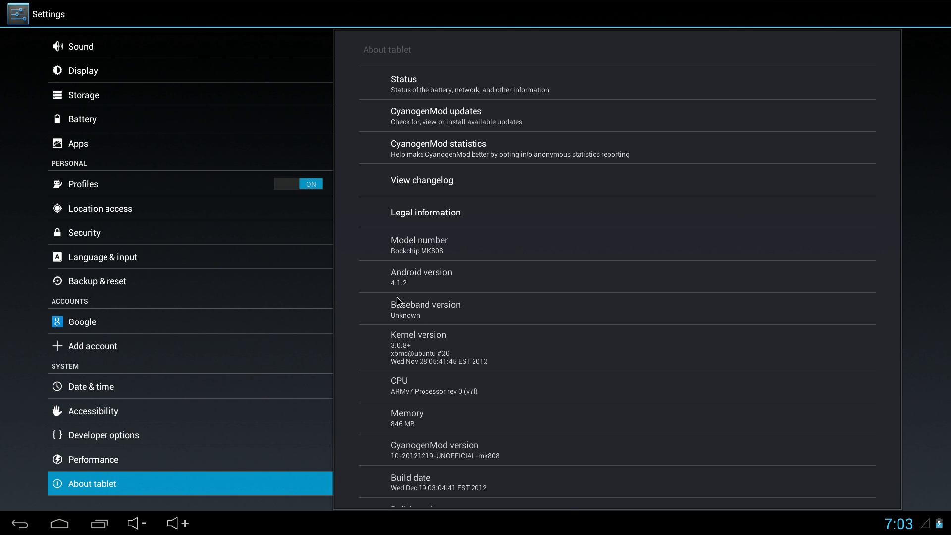
pyautogui.moveTo(353, 305)
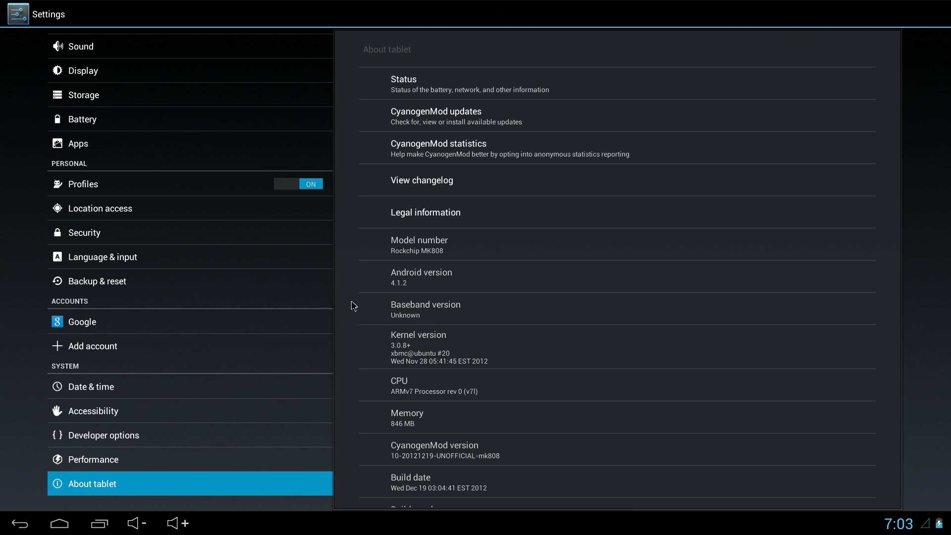
pyautogui.moveTo(431, 256)
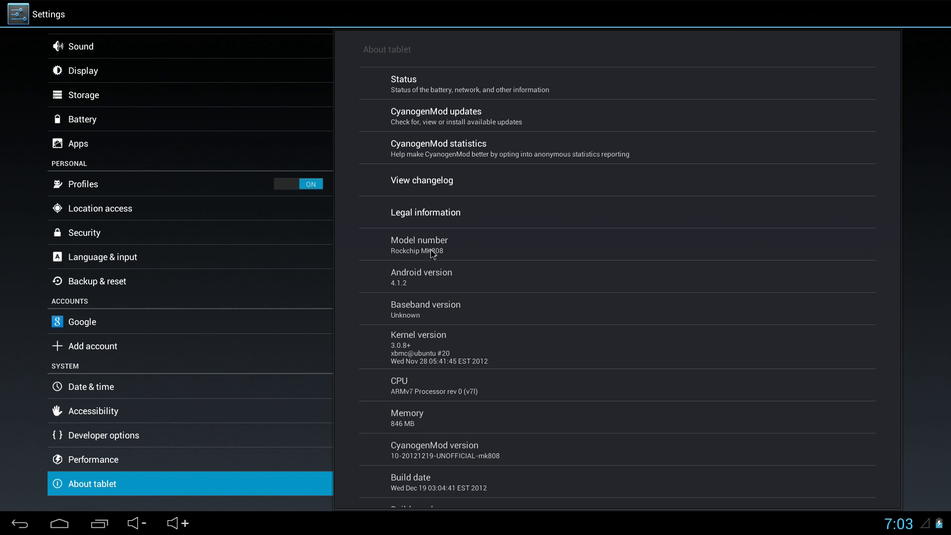
pyautogui.moveTo(468, 98)
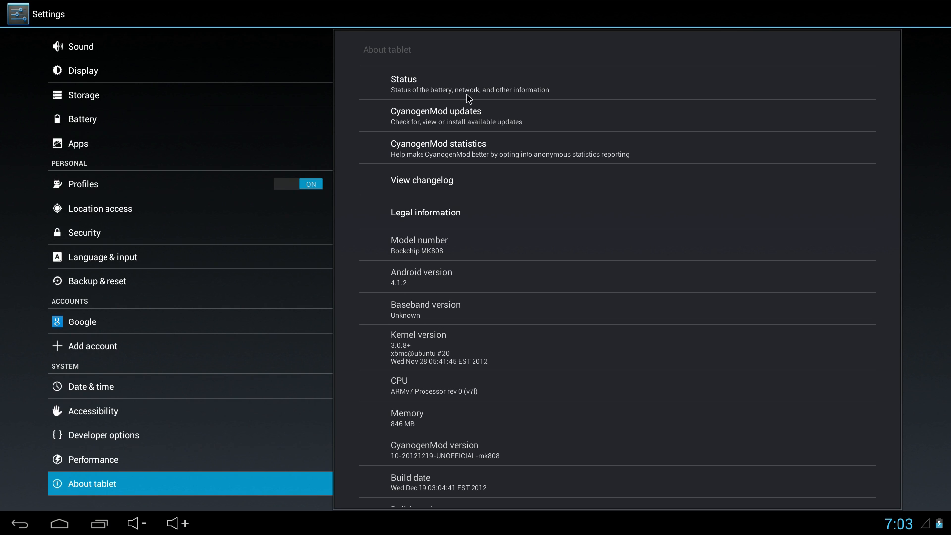
pyautogui.moveTo(444, 372)
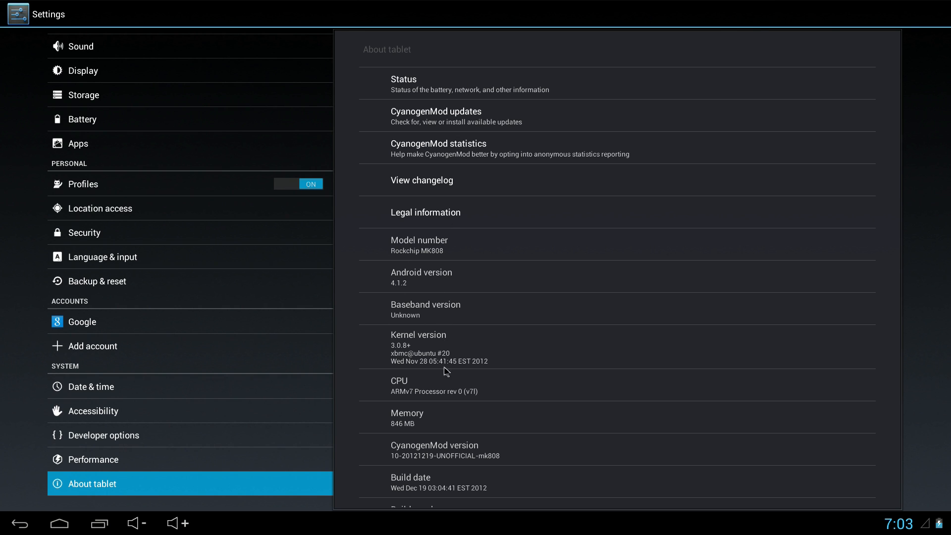
pyautogui.moveTo(410, 456)
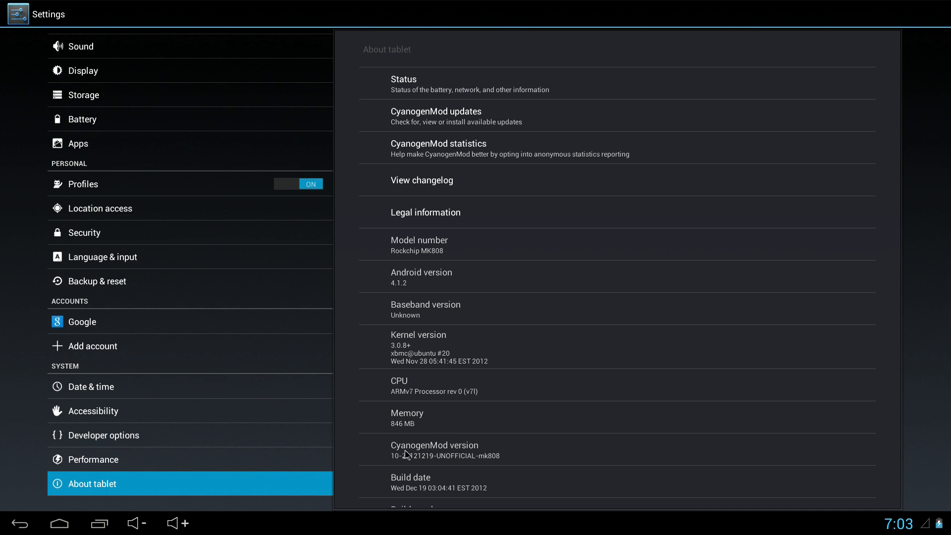
pyautogui.moveTo(435, 353)
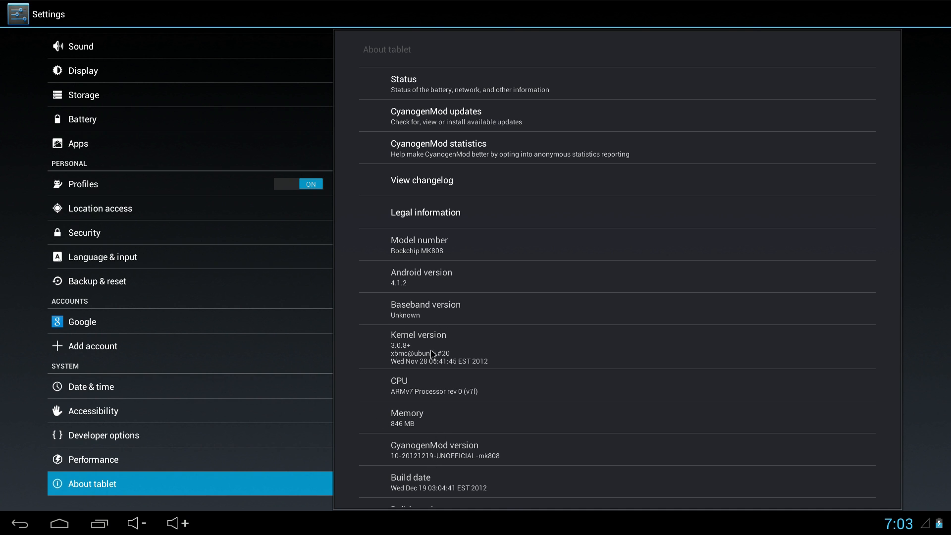
pyautogui.click(63, 522)
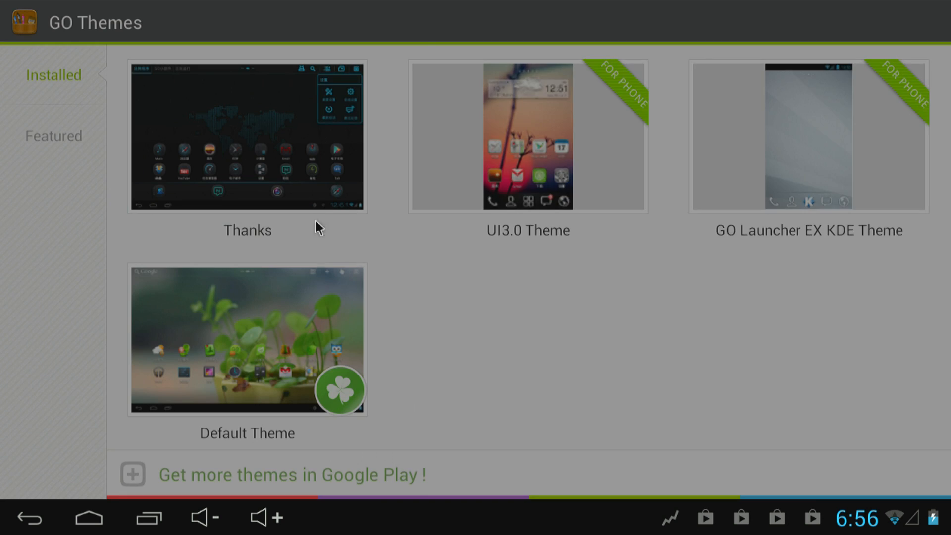
# - Apply the Thanks theme from GO Themes for a dark world-map home screen
pyautogui.click(247, 138)
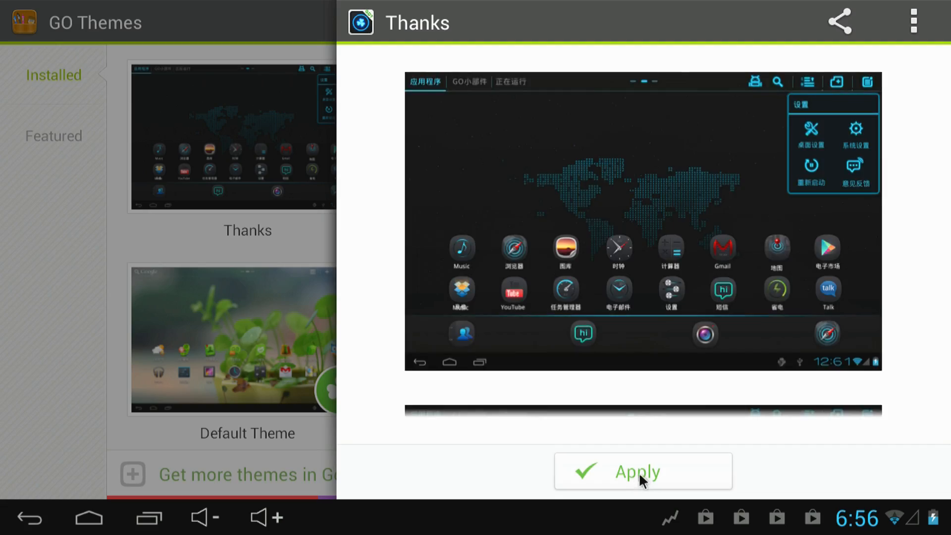
pyautogui.click(638, 471)
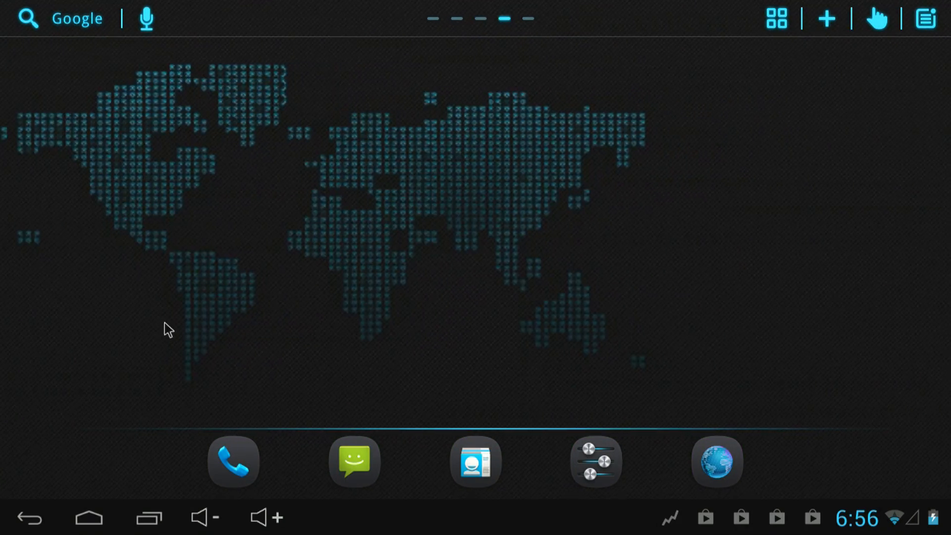
pyautogui.hscroll(-3)
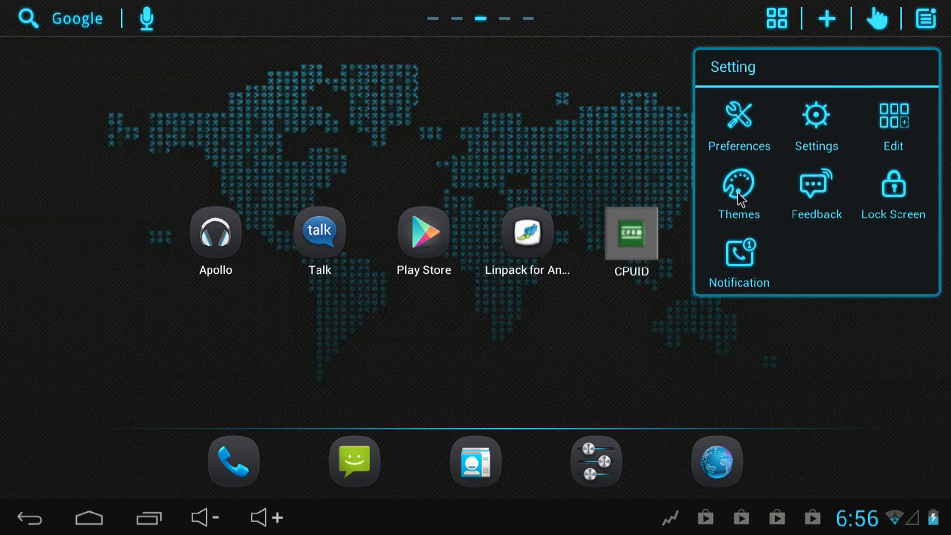
# - Switch GO Launcher HD to a plain grey theme with new icons
pyautogui.click(739, 186)
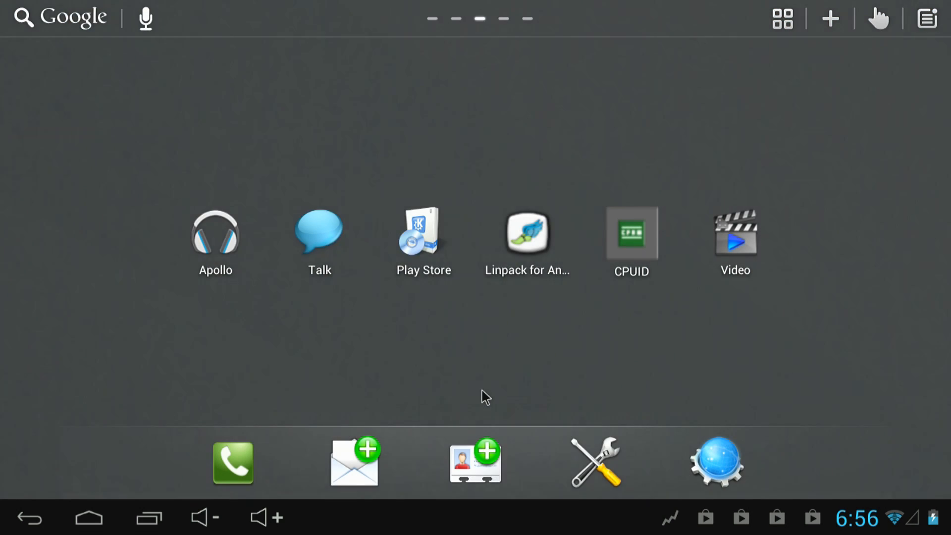